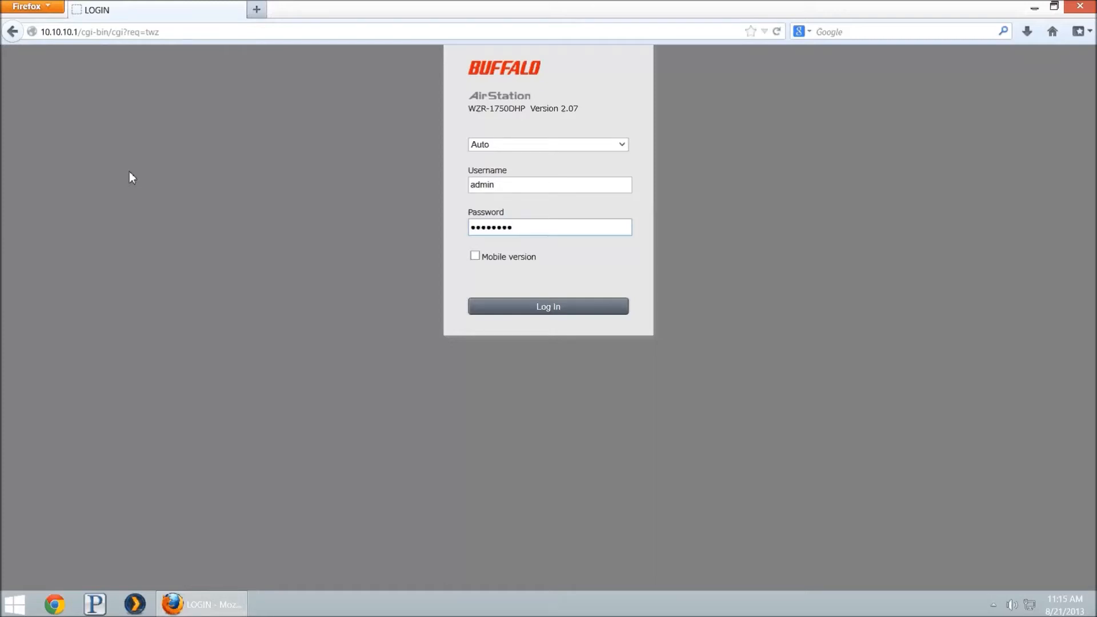
# Submit the admin username and password on the AirStation login page.
pyautogui.click(548, 226)
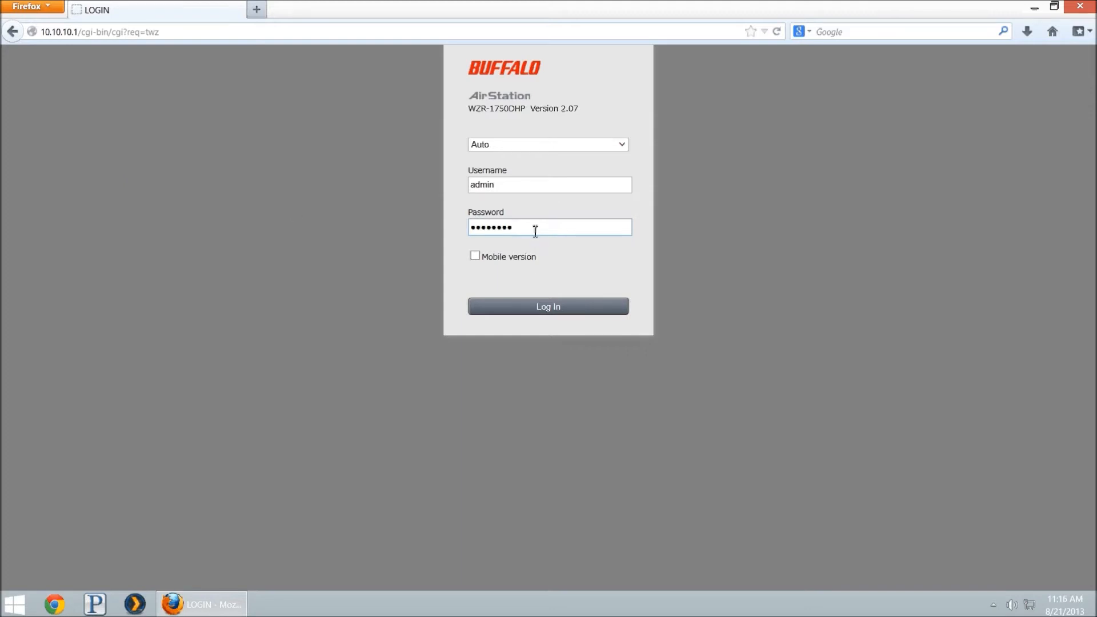
pyautogui.click(549, 306)
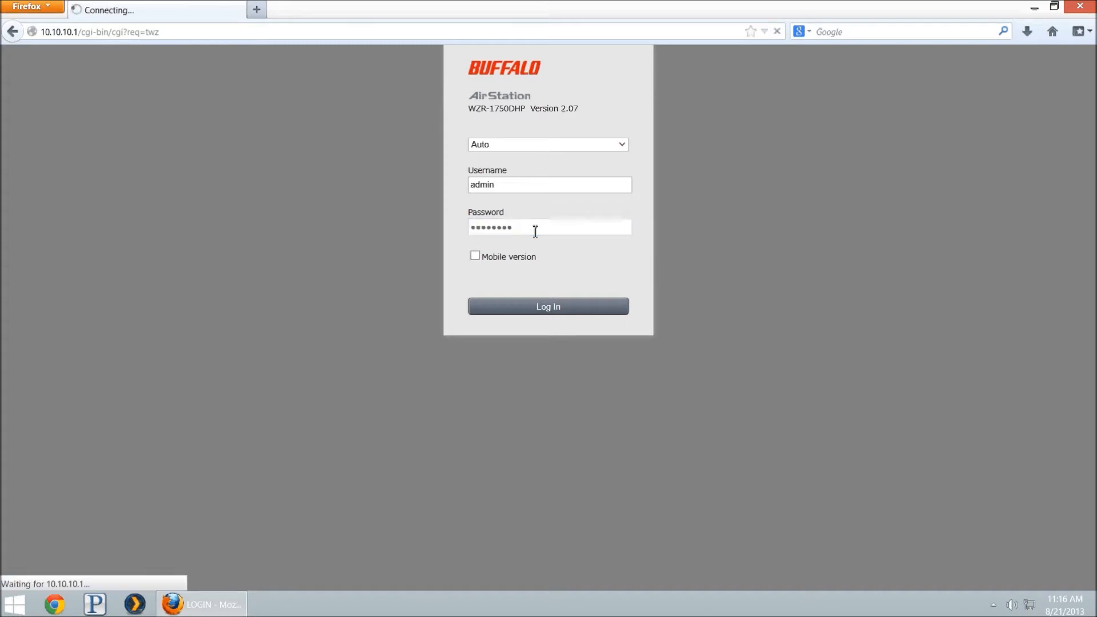
# Land on the AirStation home dashboard showing wireless, QoS and device settings tiles.
pyautogui.click(548, 306)
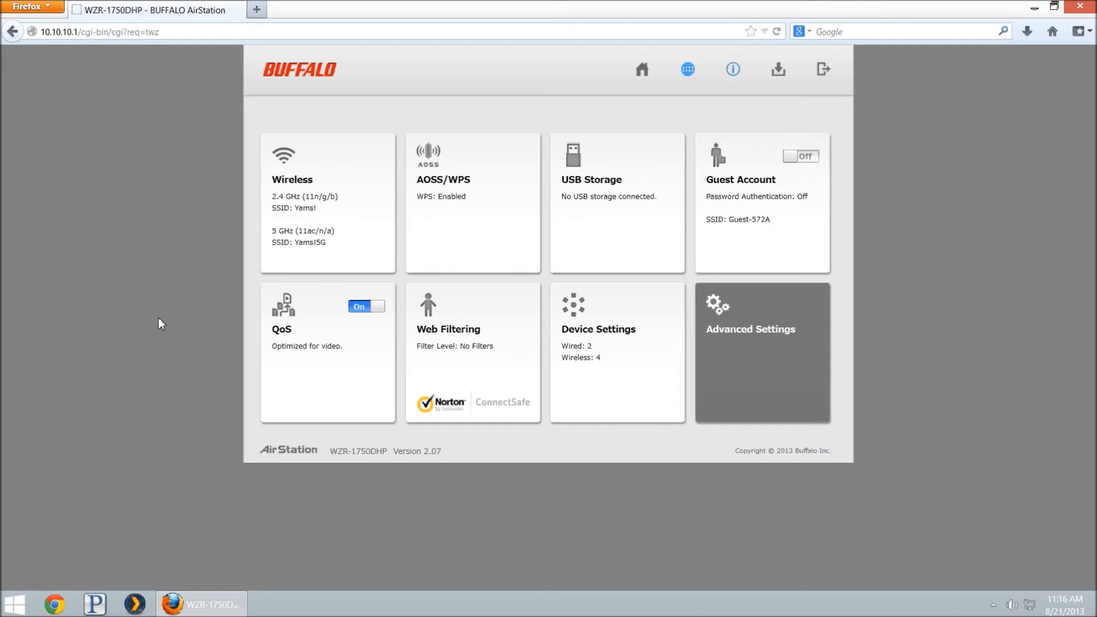
pyautogui.moveTo(464, 329)
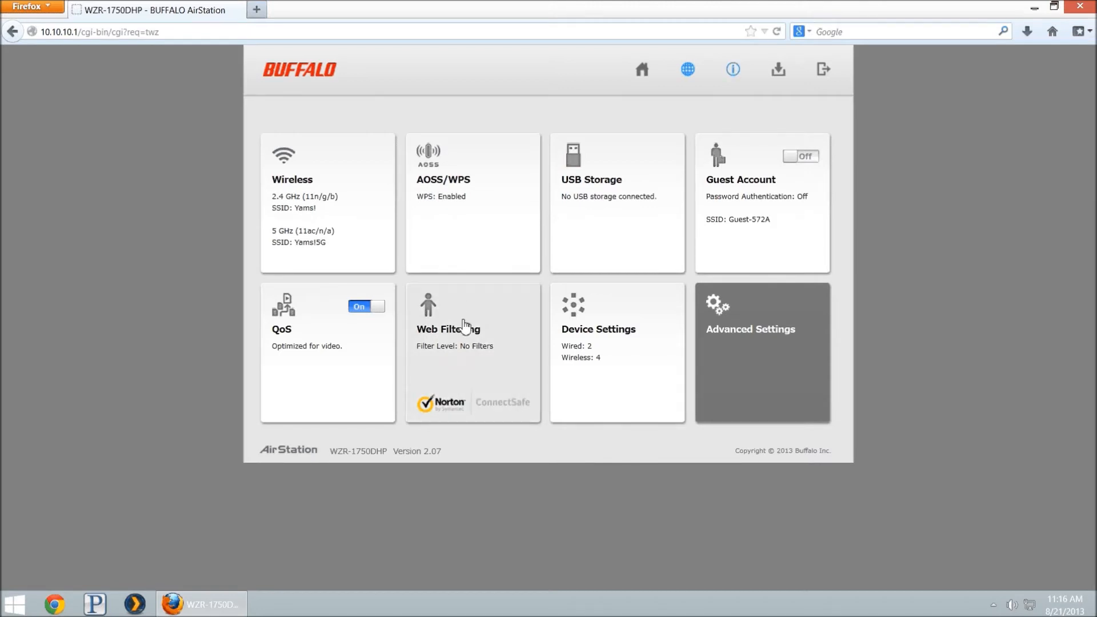
pyautogui.moveTo(477, 386)
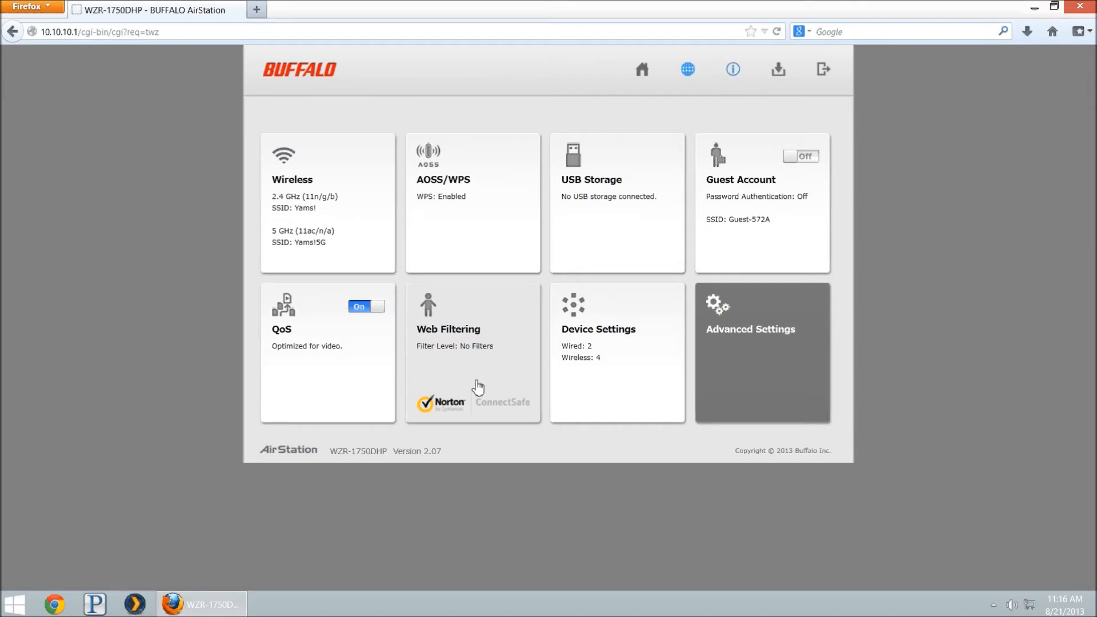
pyautogui.moveTo(461, 375)
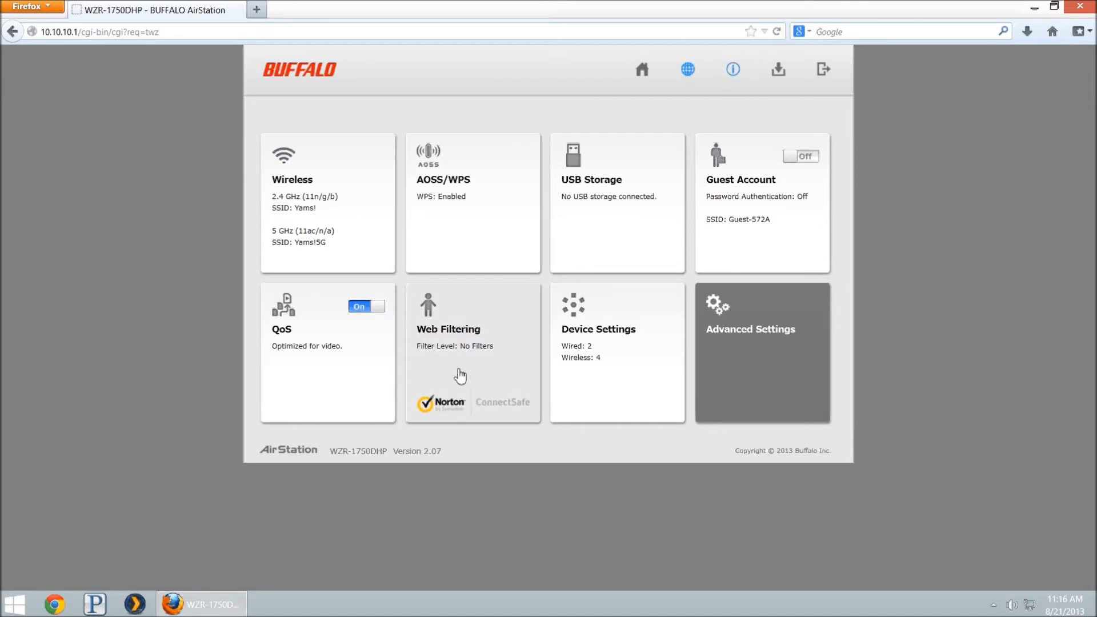
# Apply the 'Block Malicious, Adult, and Other Non-Family Friendly Sites' web filtering level.
pyautogui.click(448, 329)
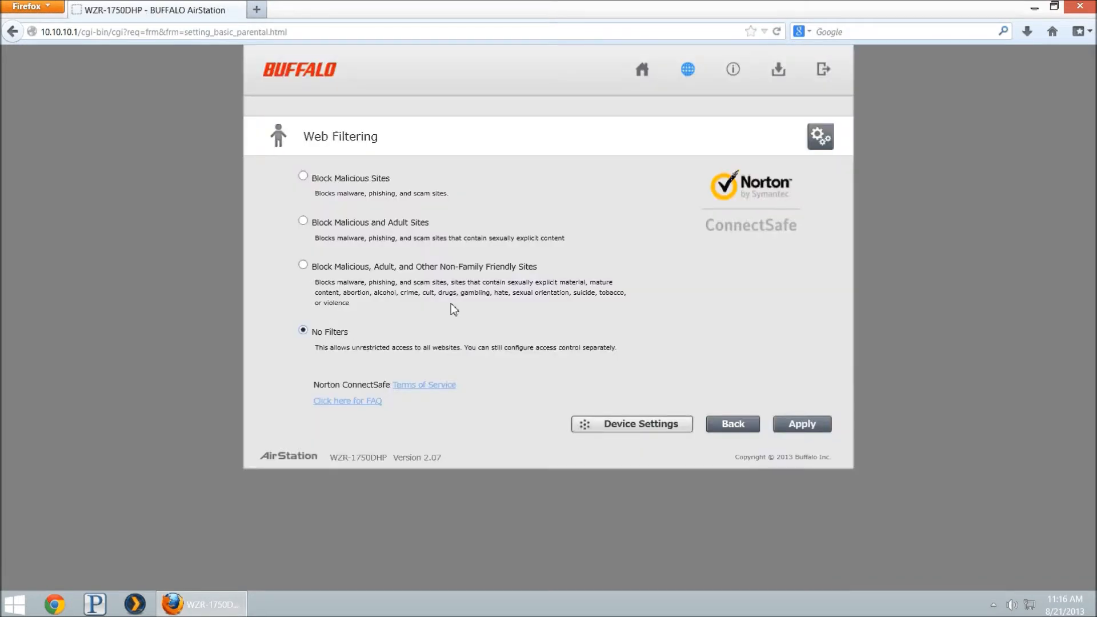
pyautogui.moveTo(327, 343)
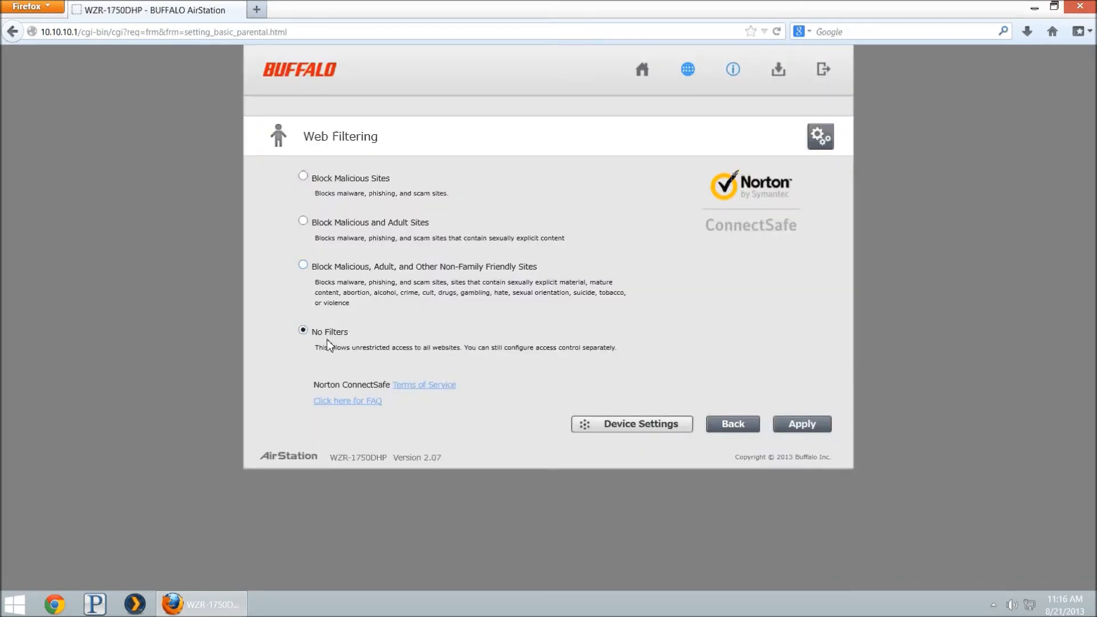
pyautogui.moveTo(336, 208)
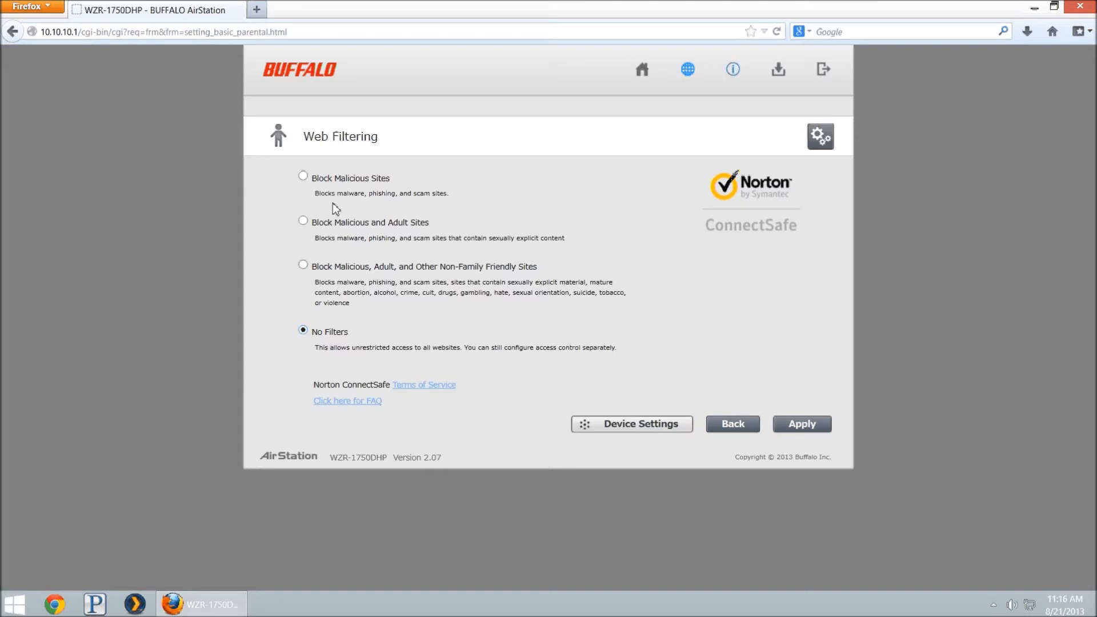
pyautogui.moveTo(336, 279)
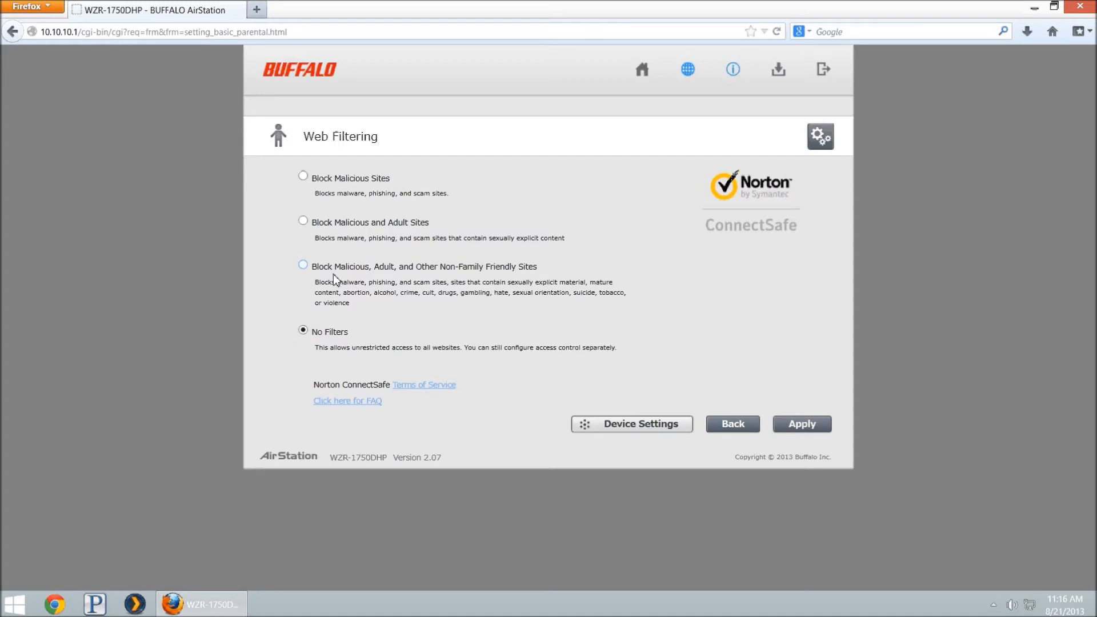
pyautogui.click(303, 265)
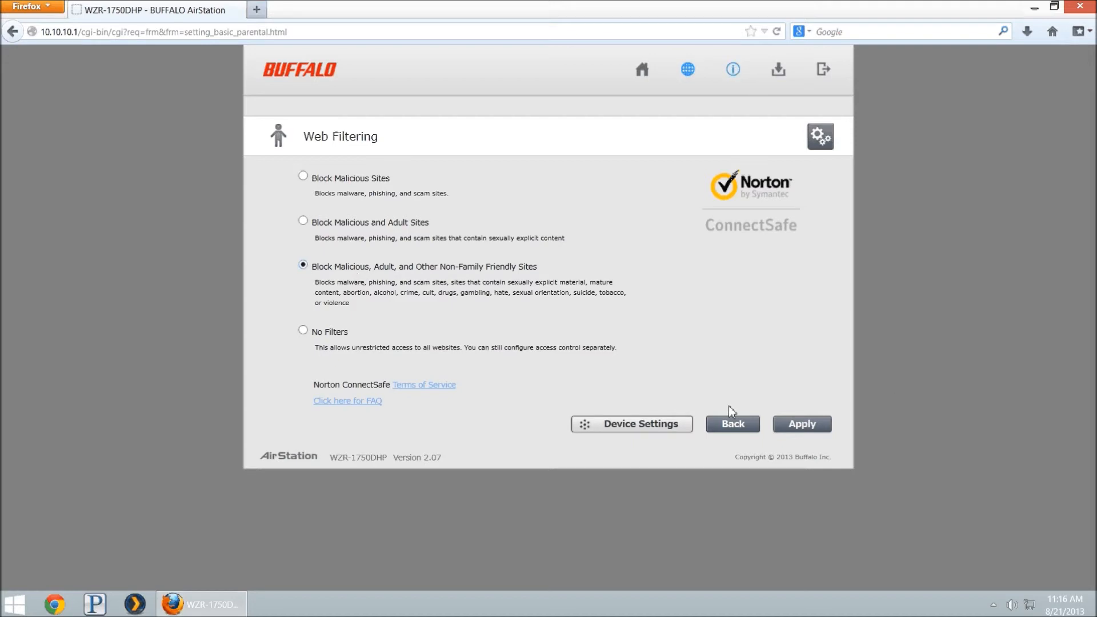
pyautogui.click(802, 424)
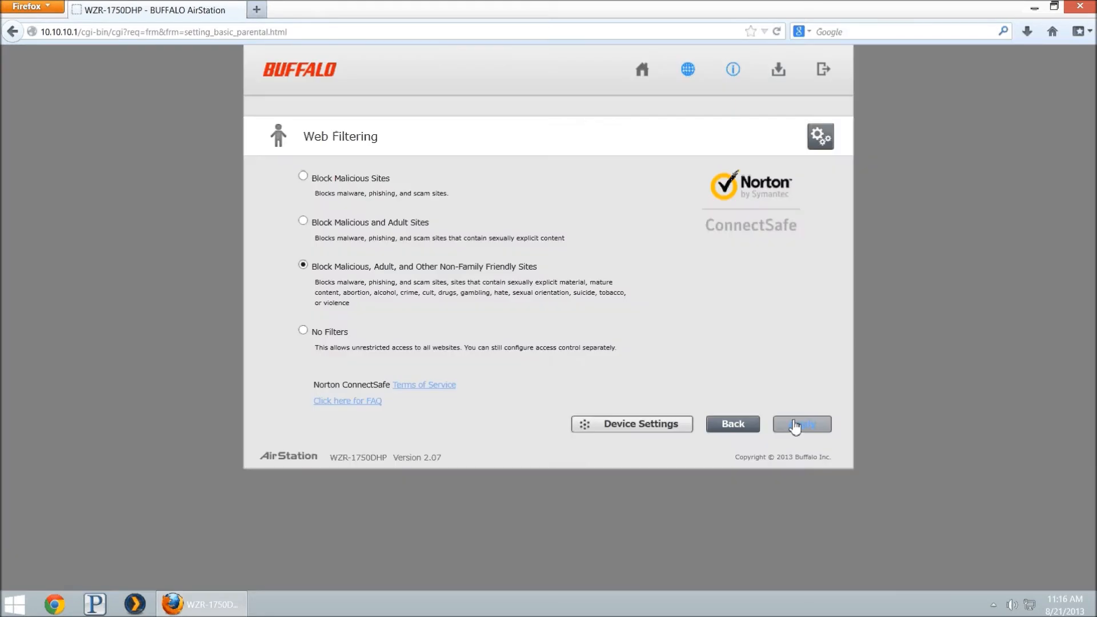
pyautogui.moveTo(670, 434)
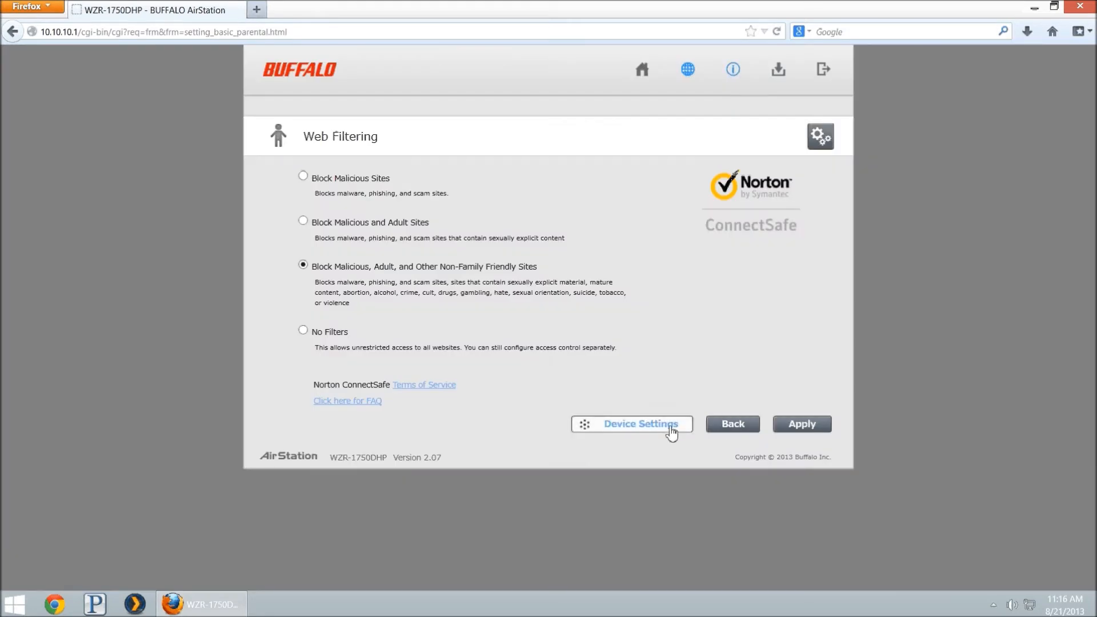
# In Device Settings, mark TODD-PC as excluded from web filtering and apply.
pyautogui.click(642, 424)
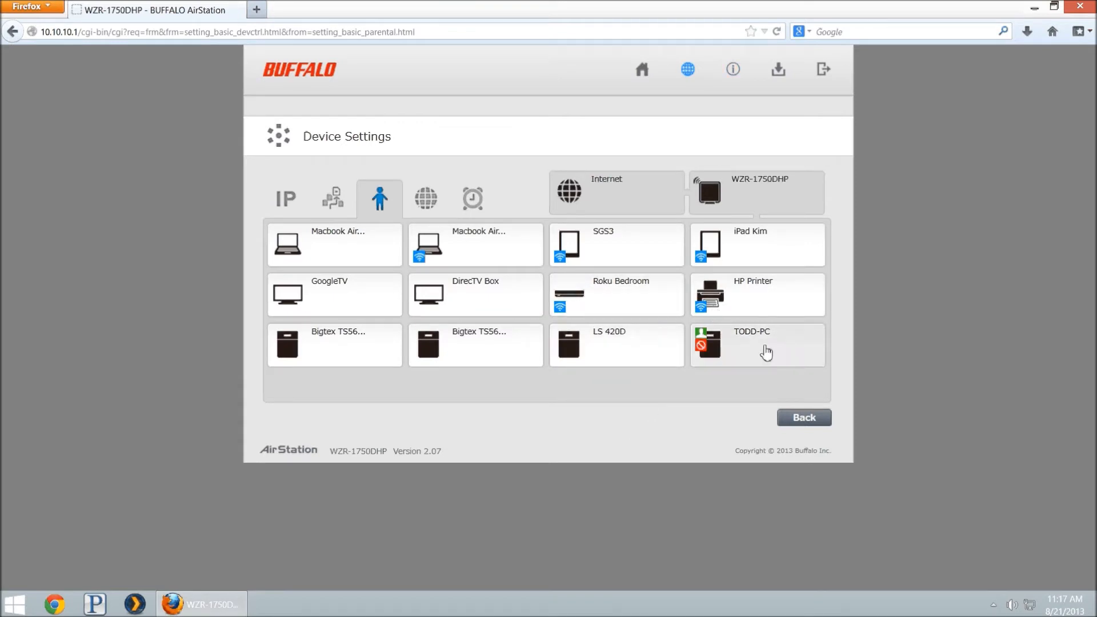
pyautogui.click(766, 351)
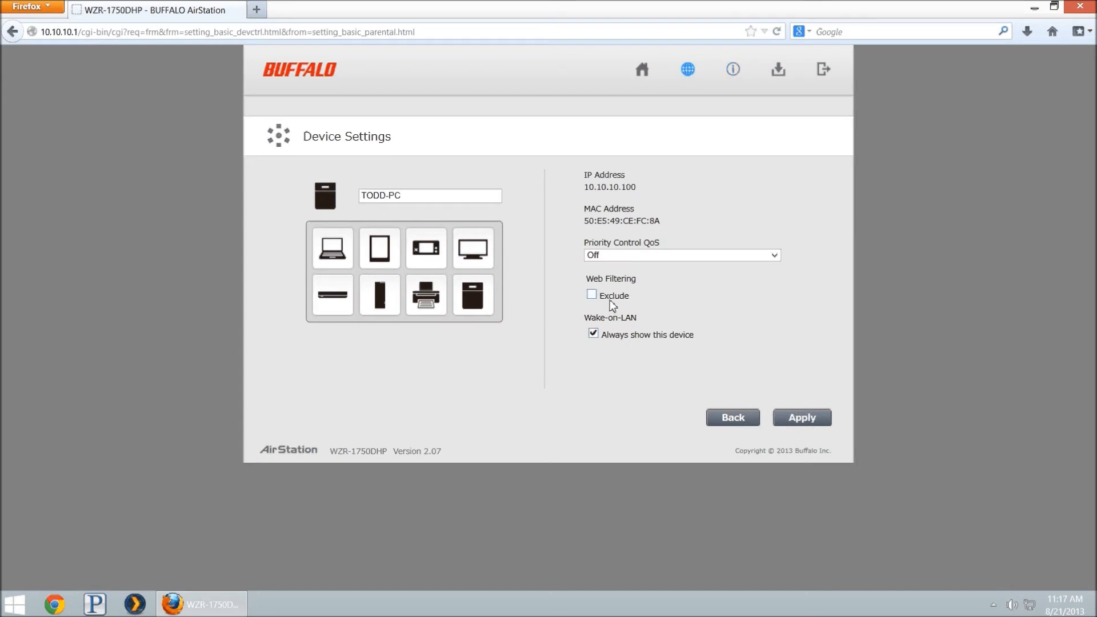
pyautogui.click(802, 418)
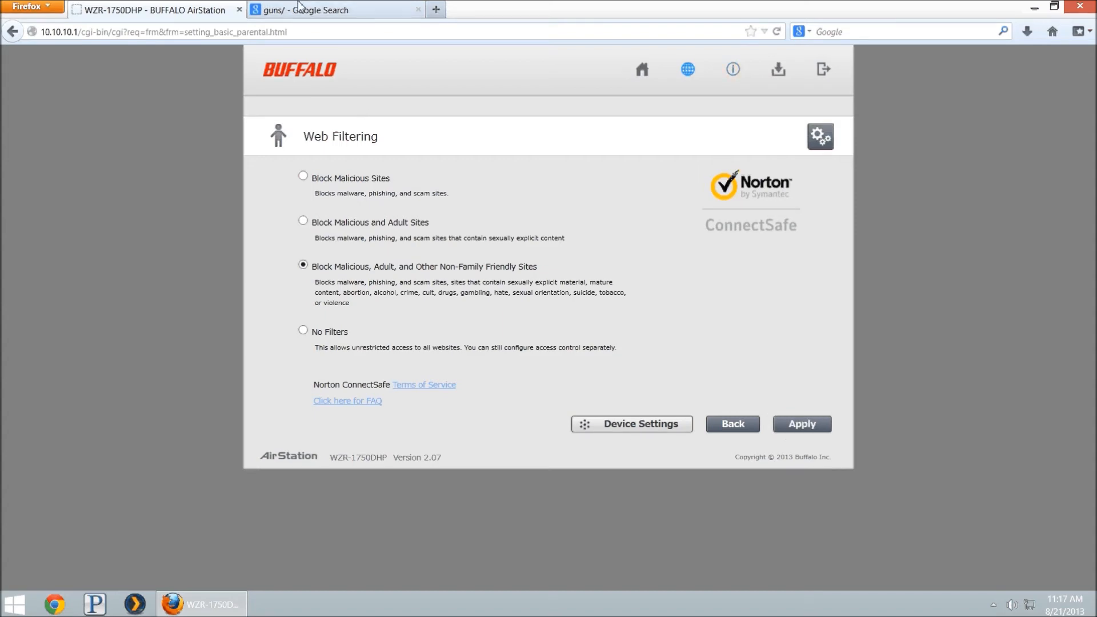
# Check the blocked guns search tab, then bring up the Google homepage in a new tab.
pyautogui.click(439, 9)
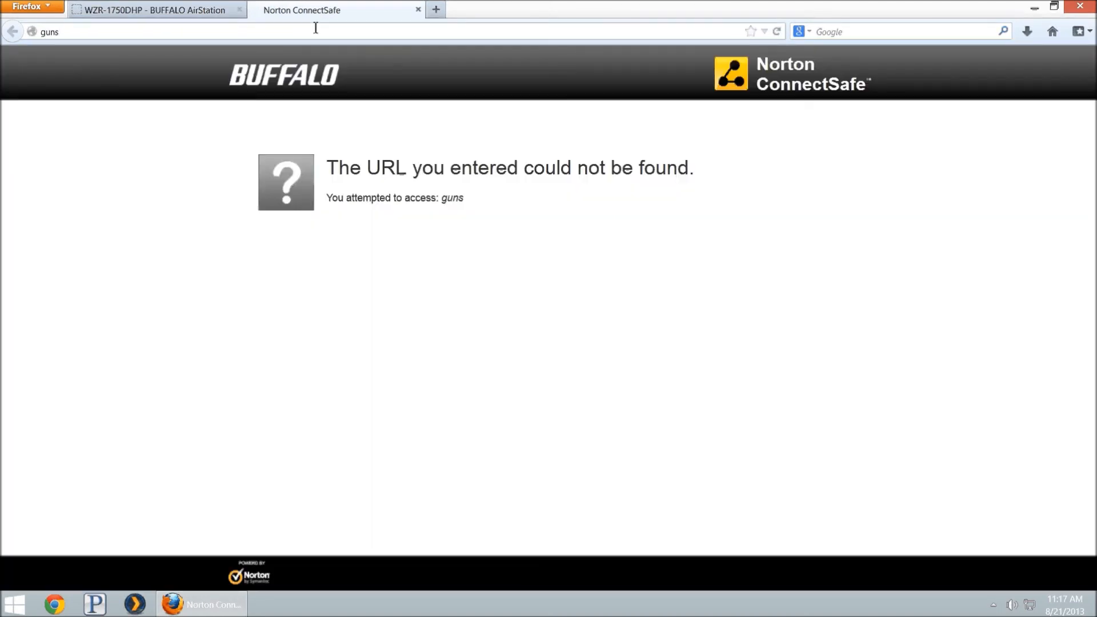
pyautogui.moveTo(336, 170)
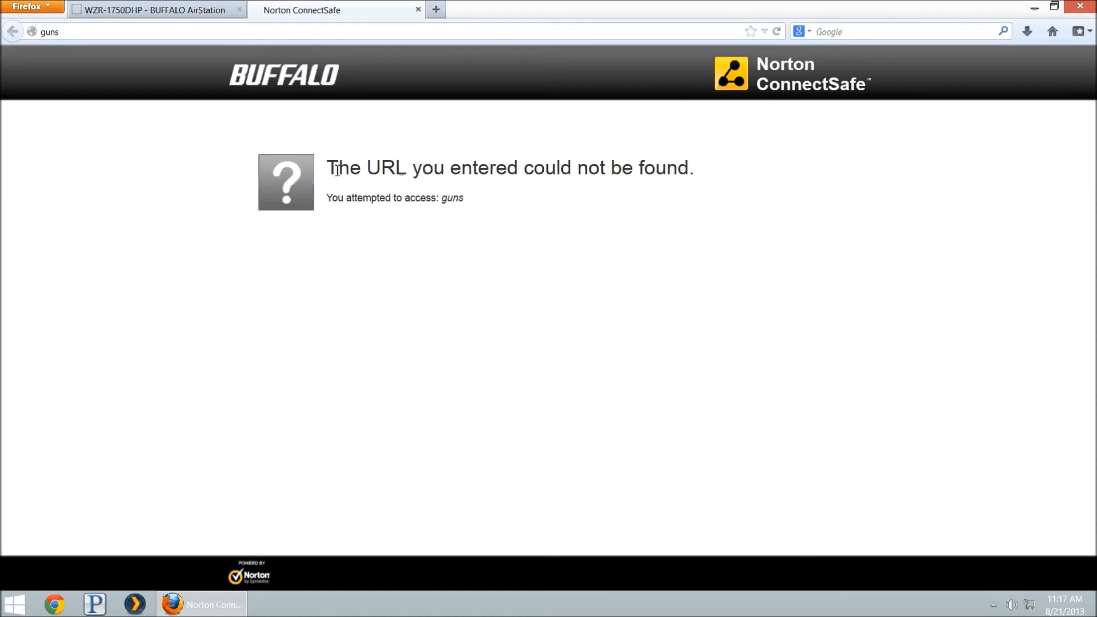
pyautogui.moveTo(473, 215)
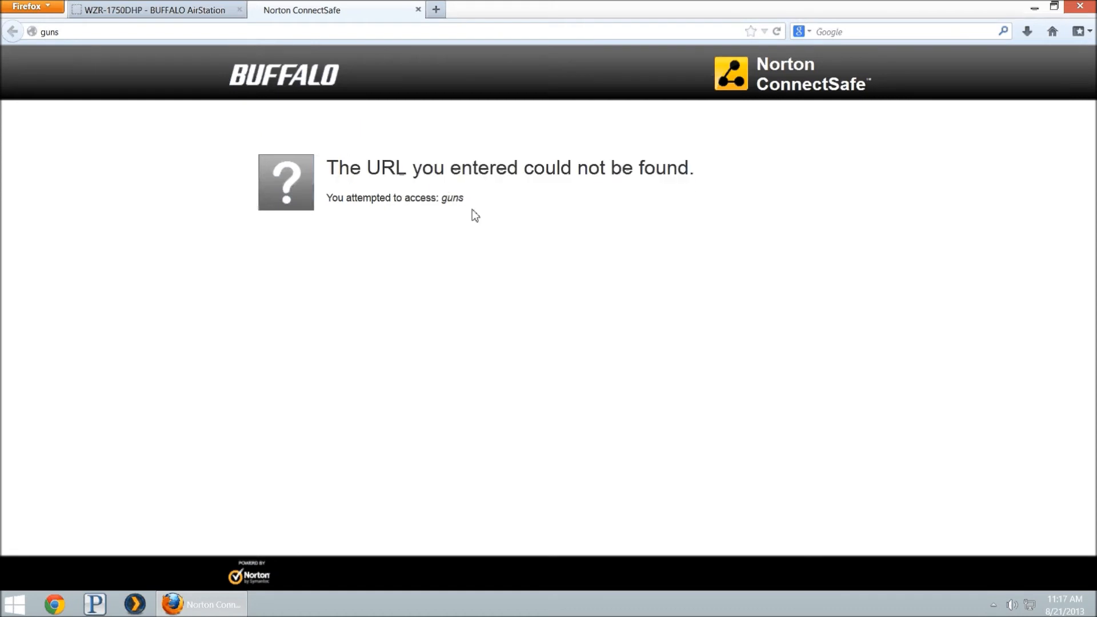
pyautogui.doubleClick(453, 198)
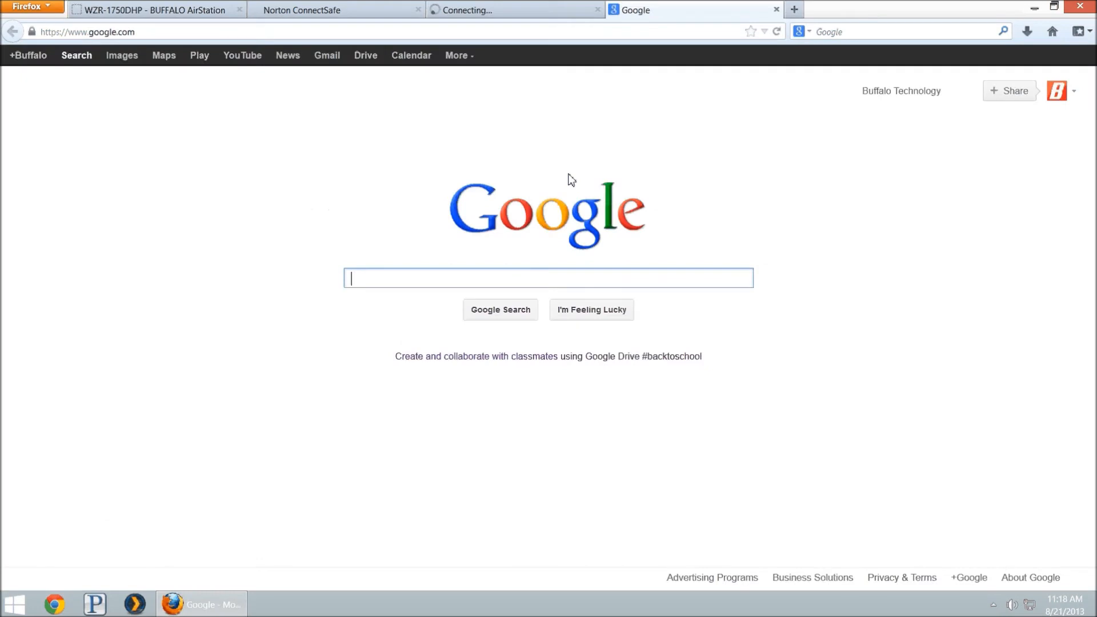
# Search Google for 'Tobacco' and confirm andysrr.com is blocked by Norton ConnectSafe.
pyautogui.write('To')
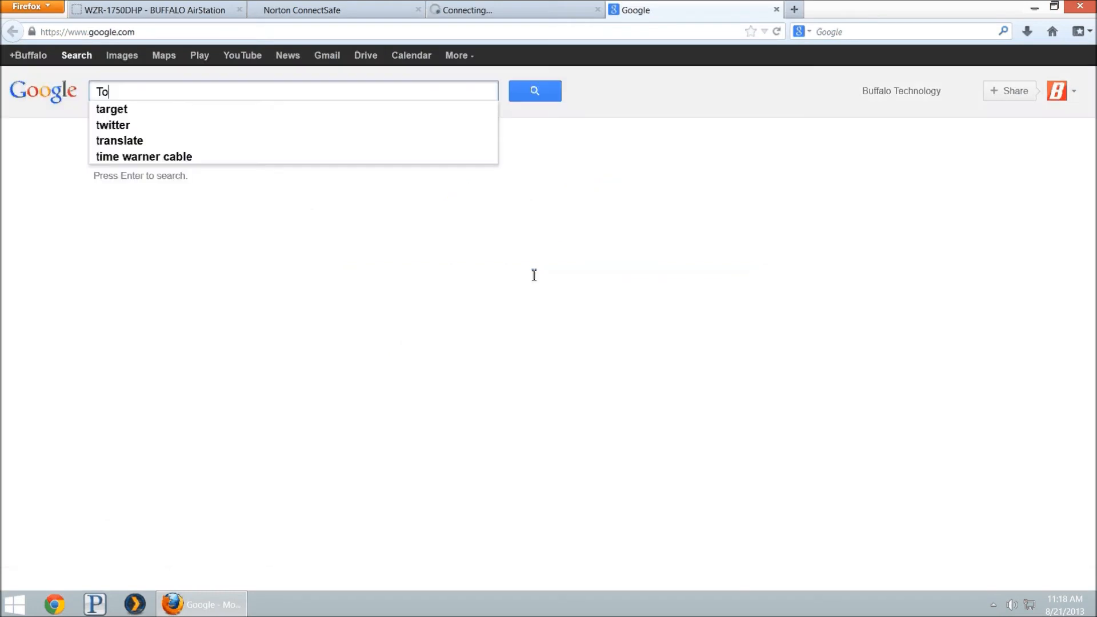
pyautogui.write('Tobacco')
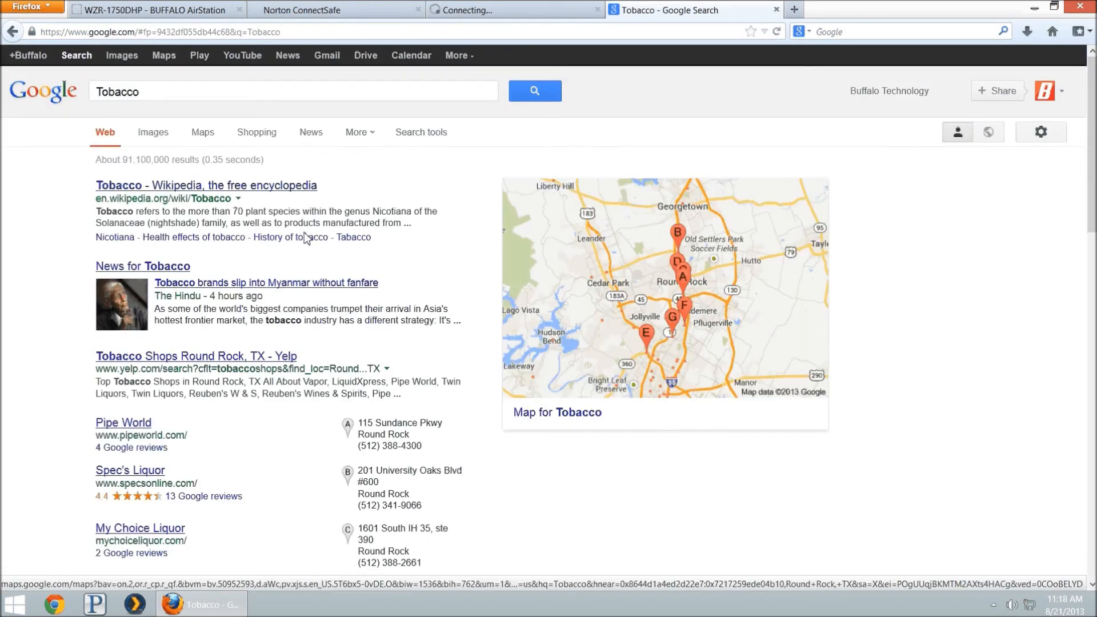
pyautogui.moveTo(199, 272)
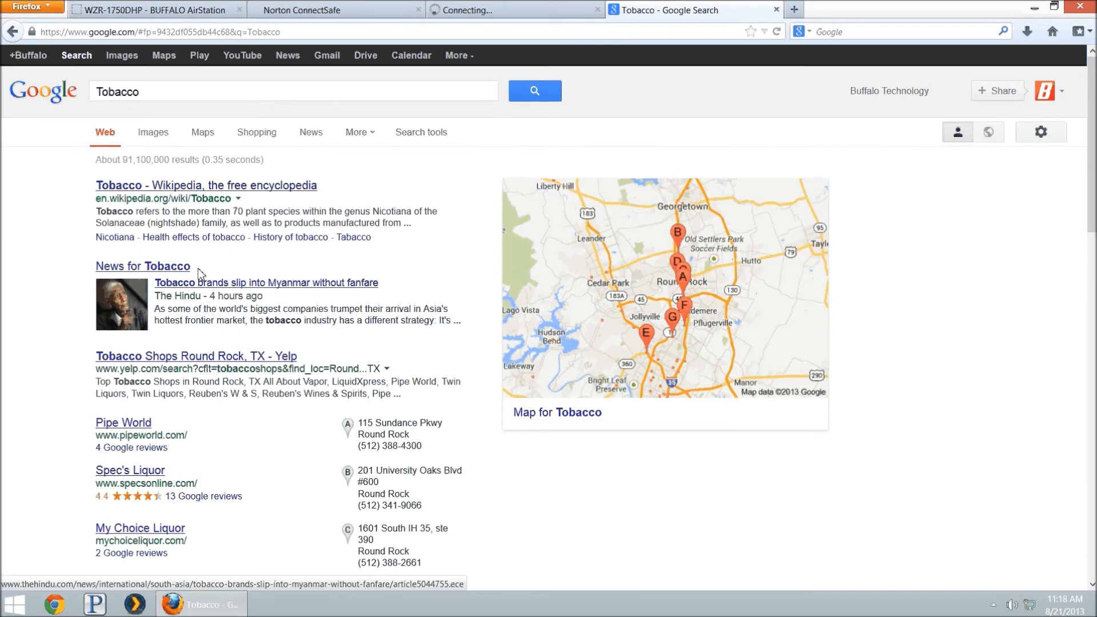
pyautogui.scroll(-3)
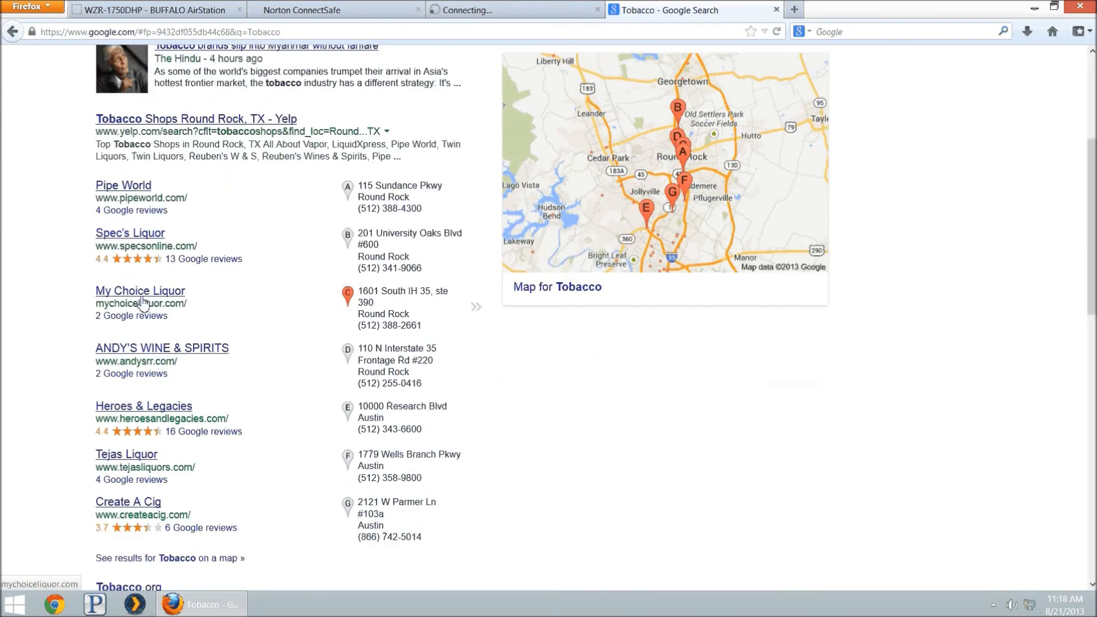
pyautogui.click(163, 348)
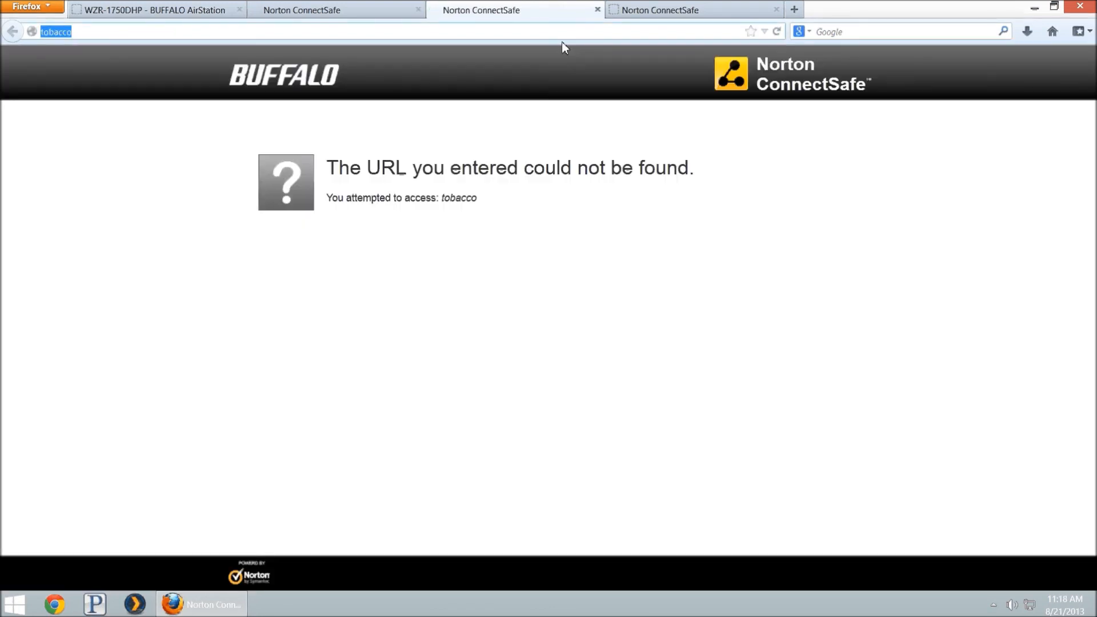
pyautogui.click(675, 11)
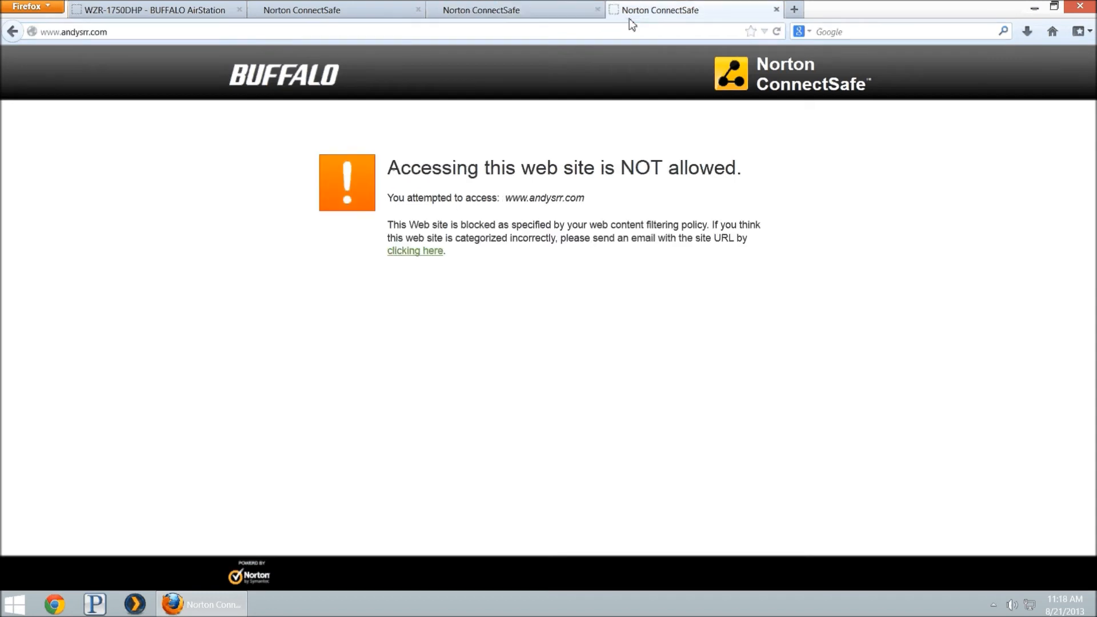
pyautogui.moveTo(636, 28)
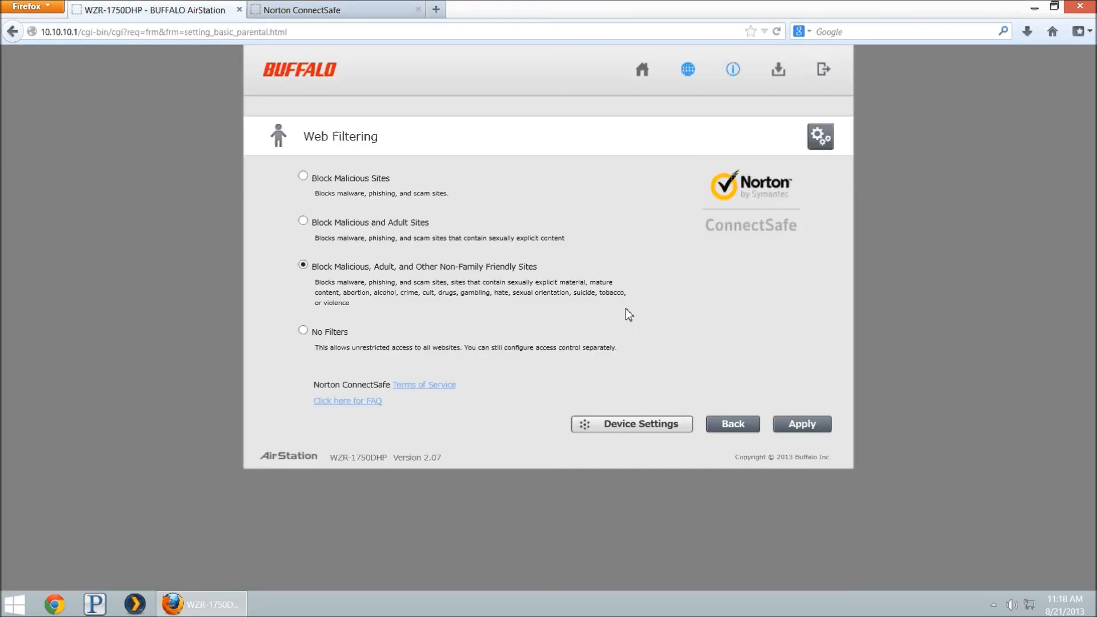
# Save TODD-PC's web filtering exclusion in Device Settings until it lists as excluded.
pyautogui.click(632, 424)
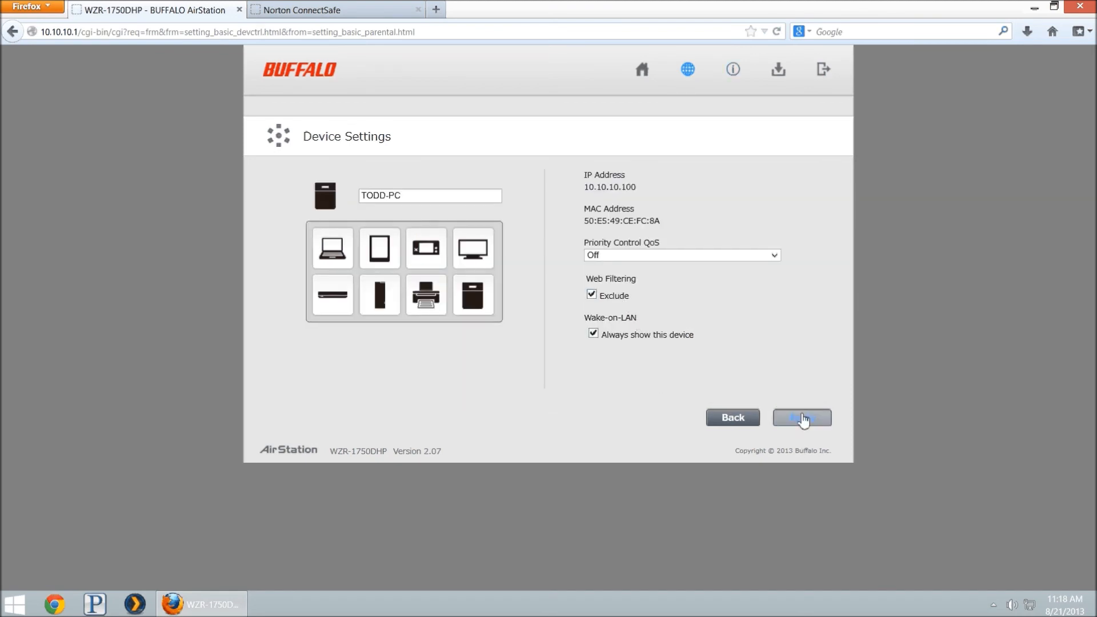
pyautogui.click(802, 417)
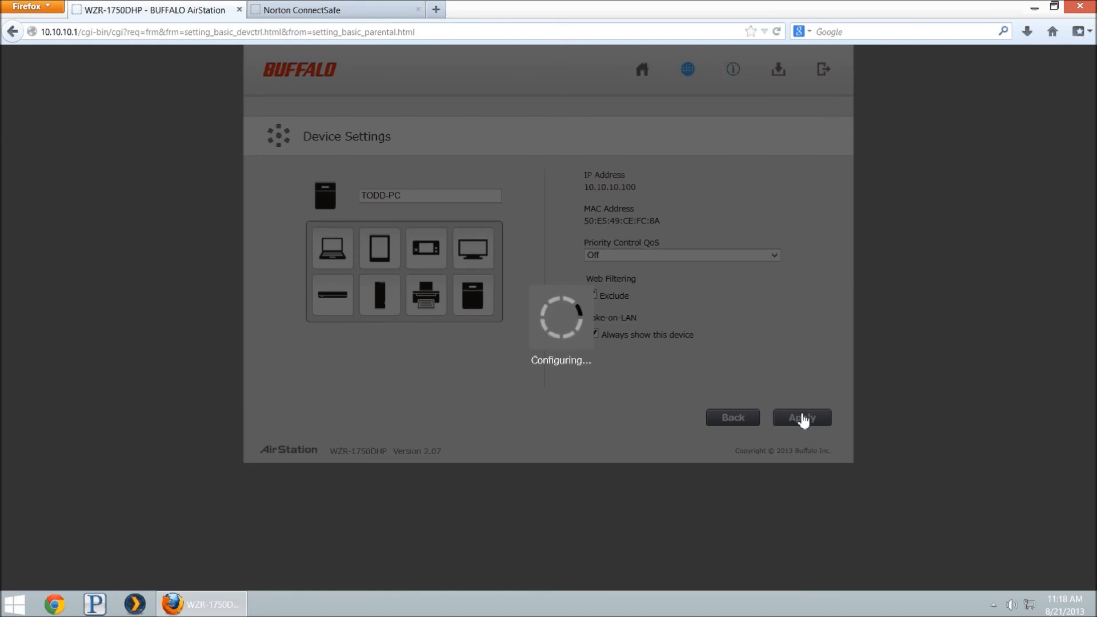
pyautogui.moveTo(469, 226)
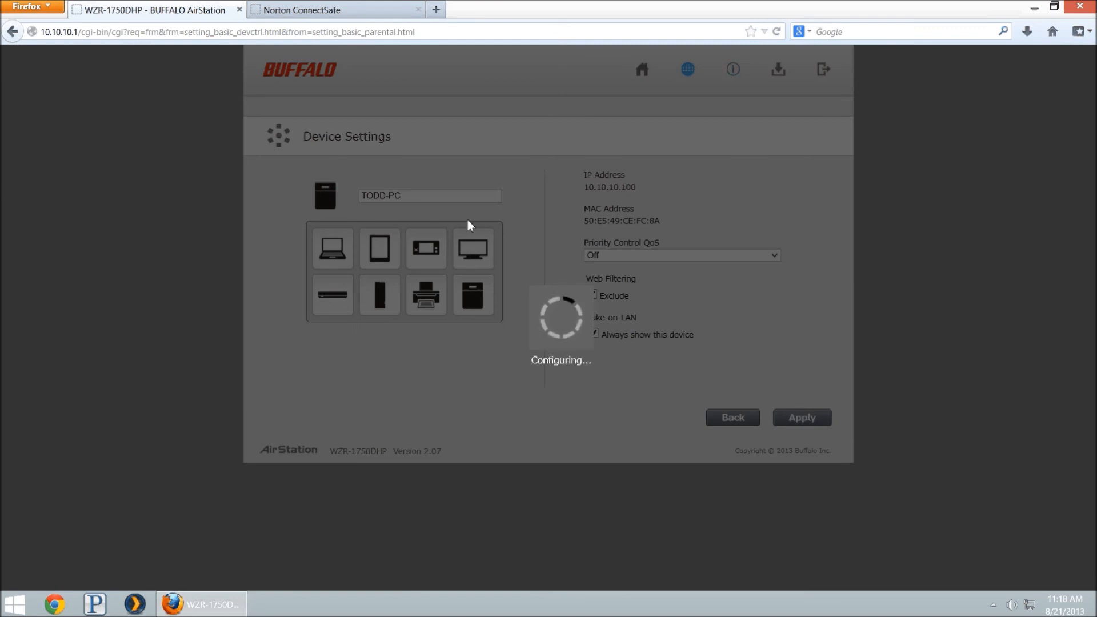
pyautogui.click(329, 9)
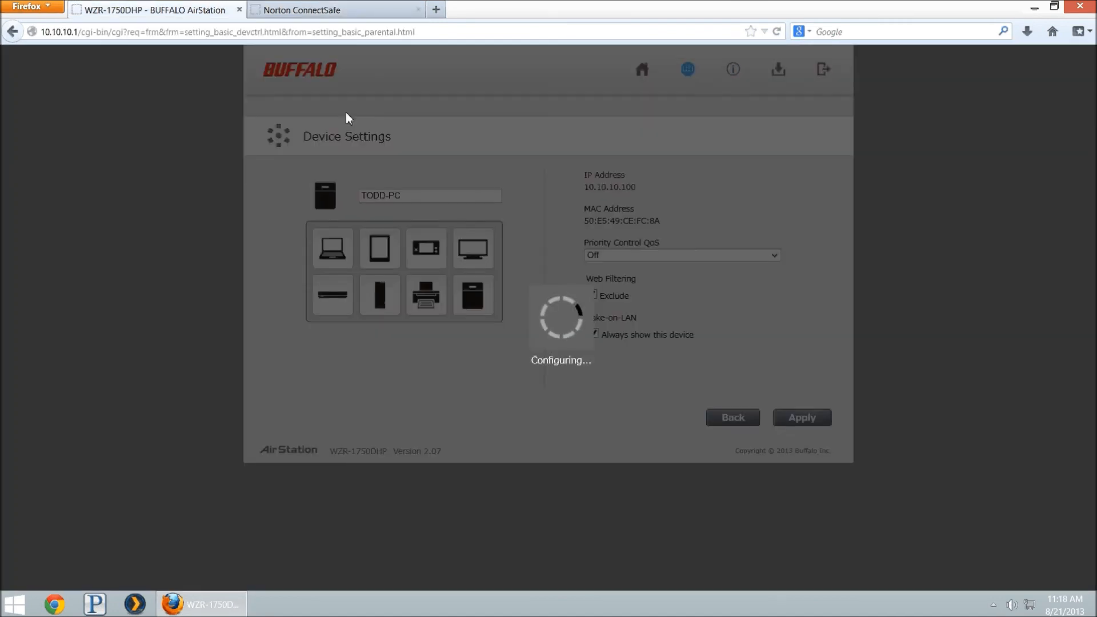
pyautogui.click(802, 417)
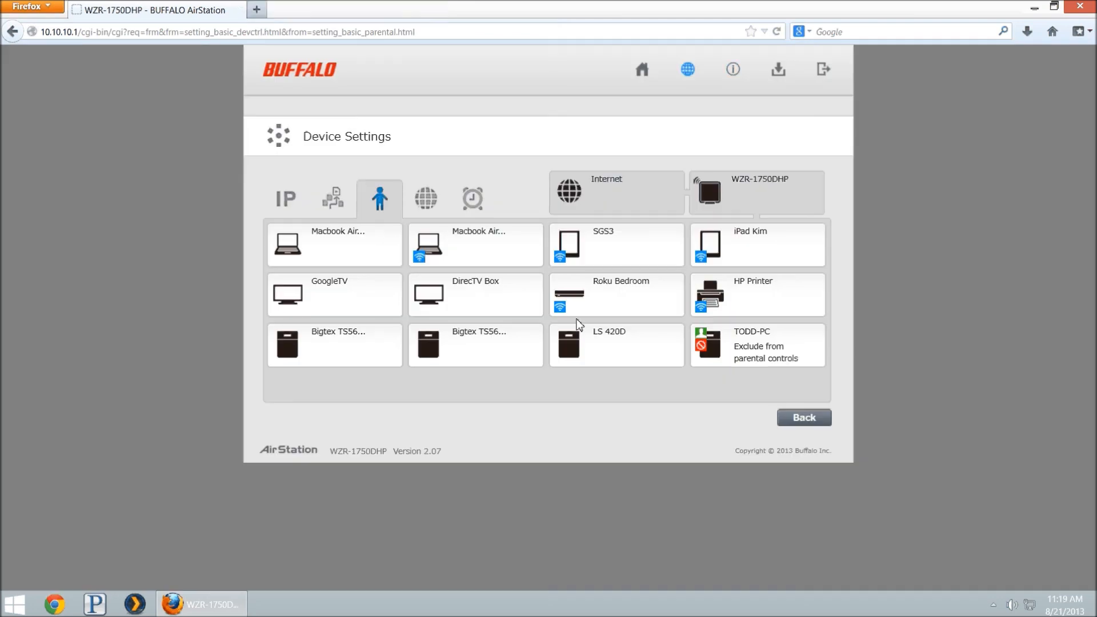
pyautogui.moveTo(806, 397)
pyautogui.write('guns')
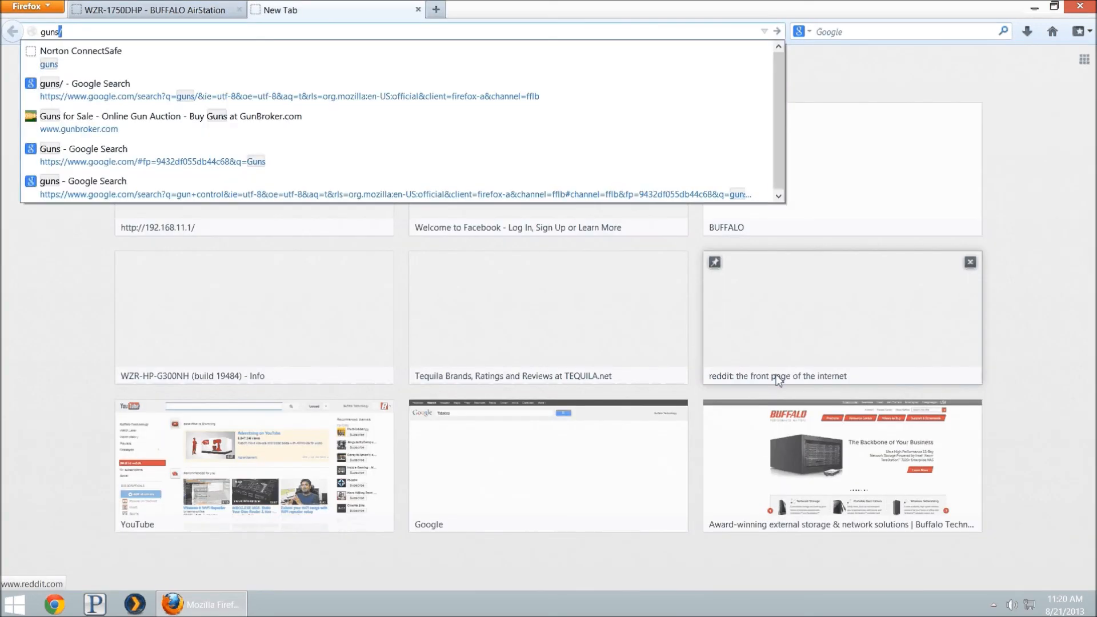
# Re-run Google searches for 'guns' and 'Tobacco' and reach the ANDY'S WINE & SPIRITS site unblocked.
pyautogui.click(82, 82)
pyautogui.write('tobacco/')
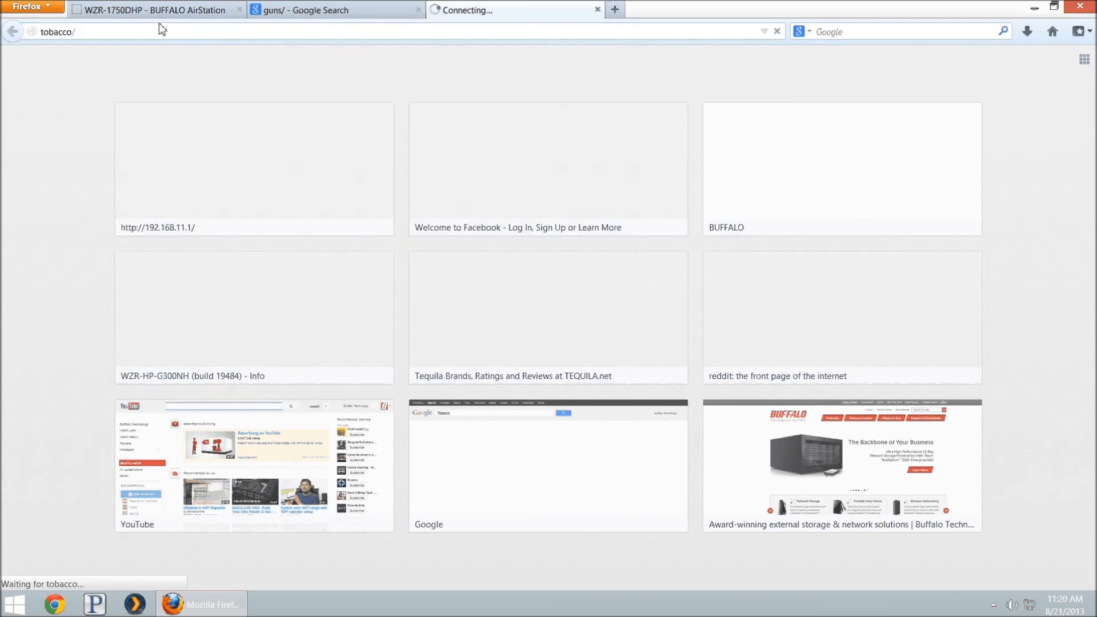
pyautogui.click(548, 465)
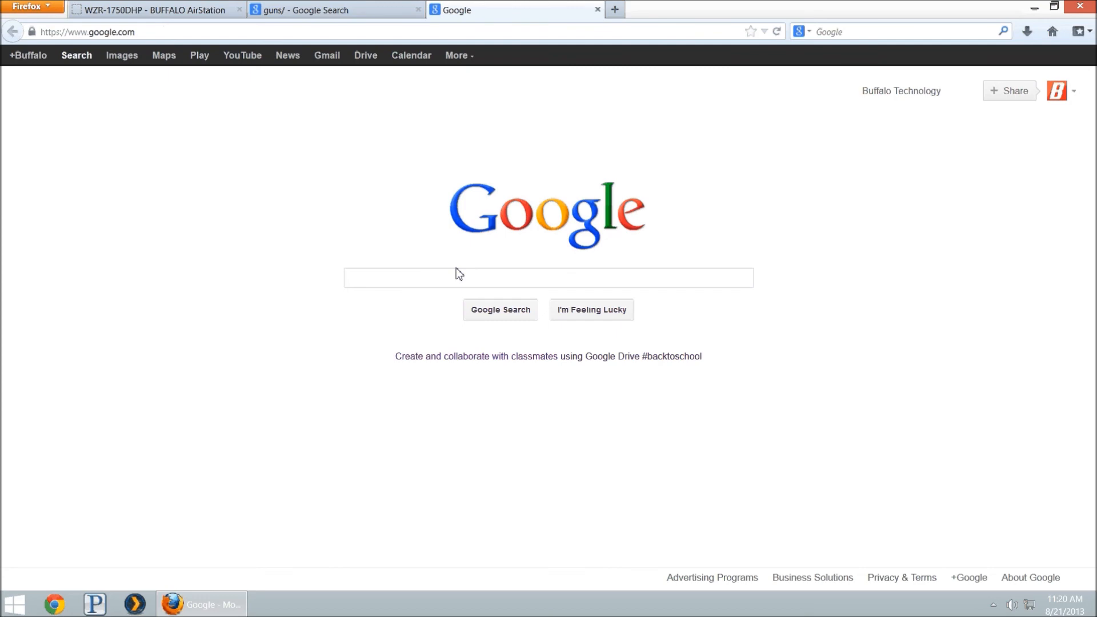
pyautogui.write('Tobac')
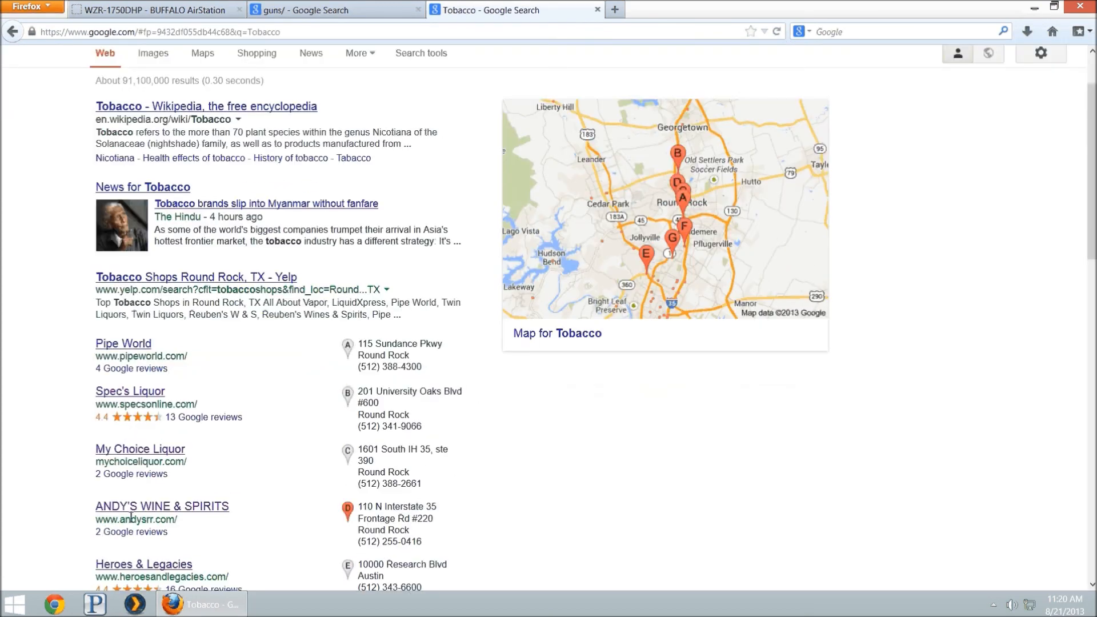
pyautogui.click(162, 506)
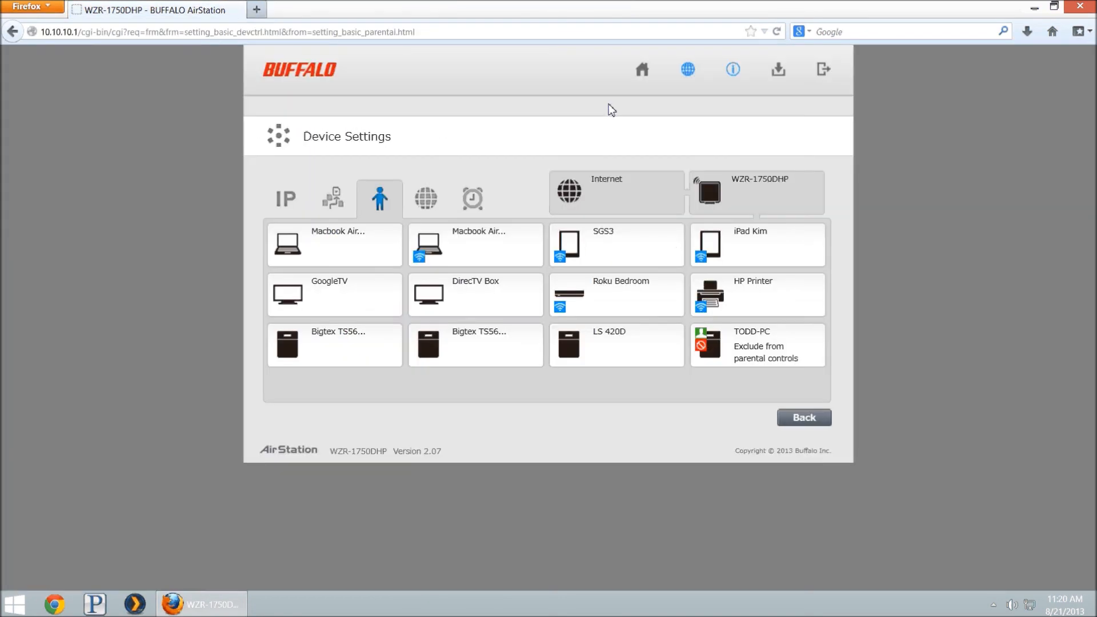
pyautogui.moveTo(580, 300)
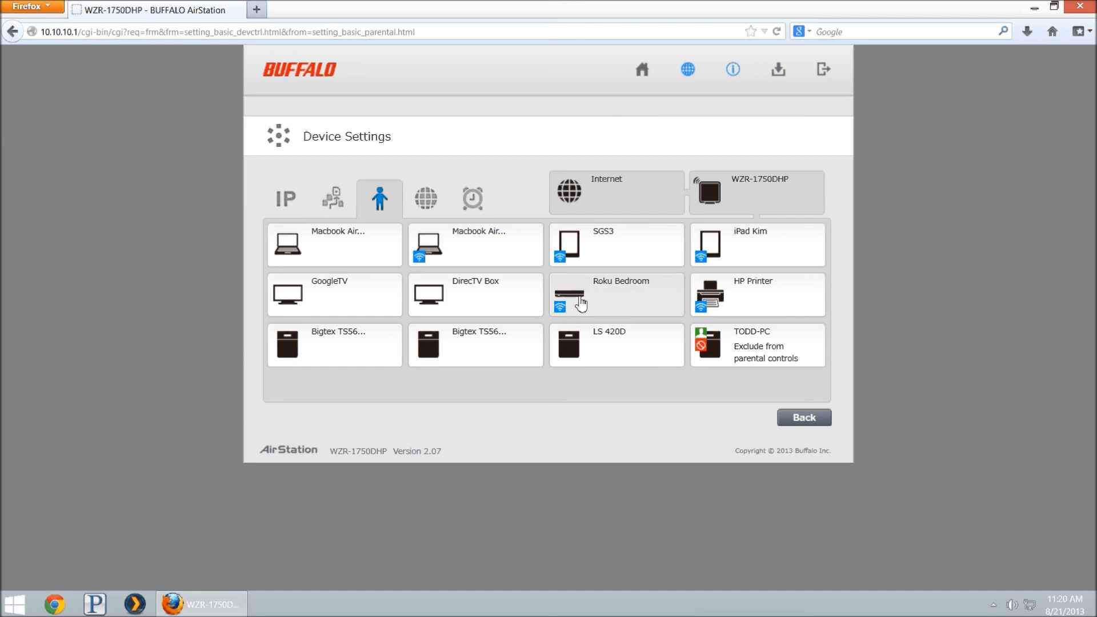